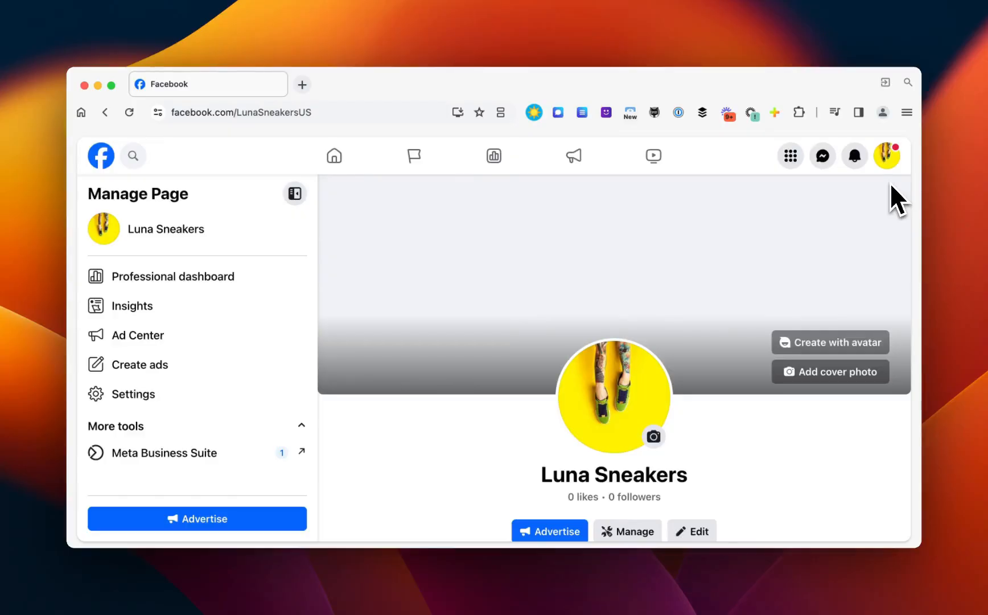
mouse_move(891, 199)
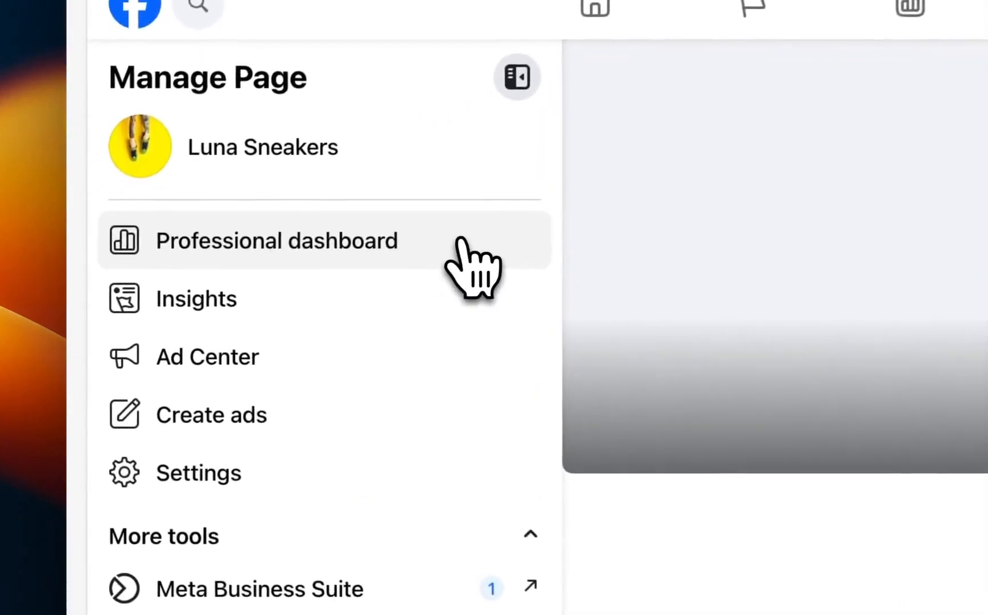
Open the Professional dashboard from the Luna Sneakers Manage Page sidebar.
left_click(275, 240)
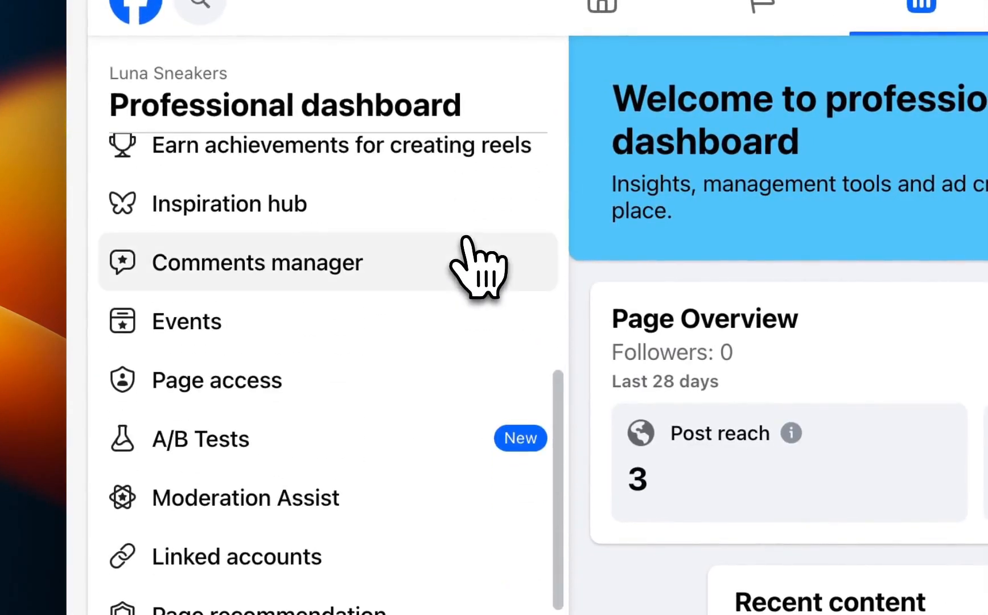
mouse_move(342, 416)
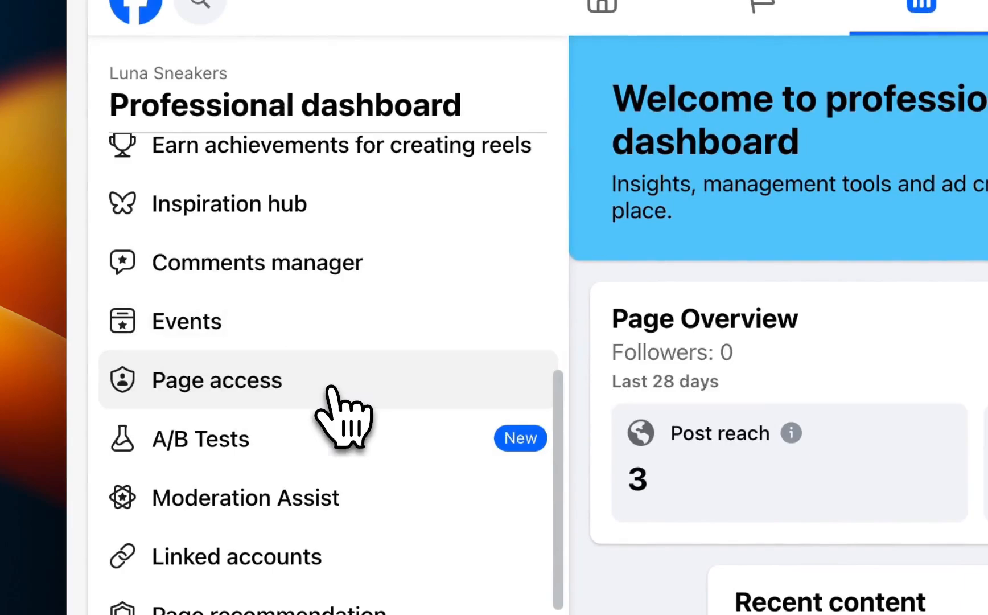
Go to Page access and view the full control access details for Luna Sneakers.
left_click(216, 380)
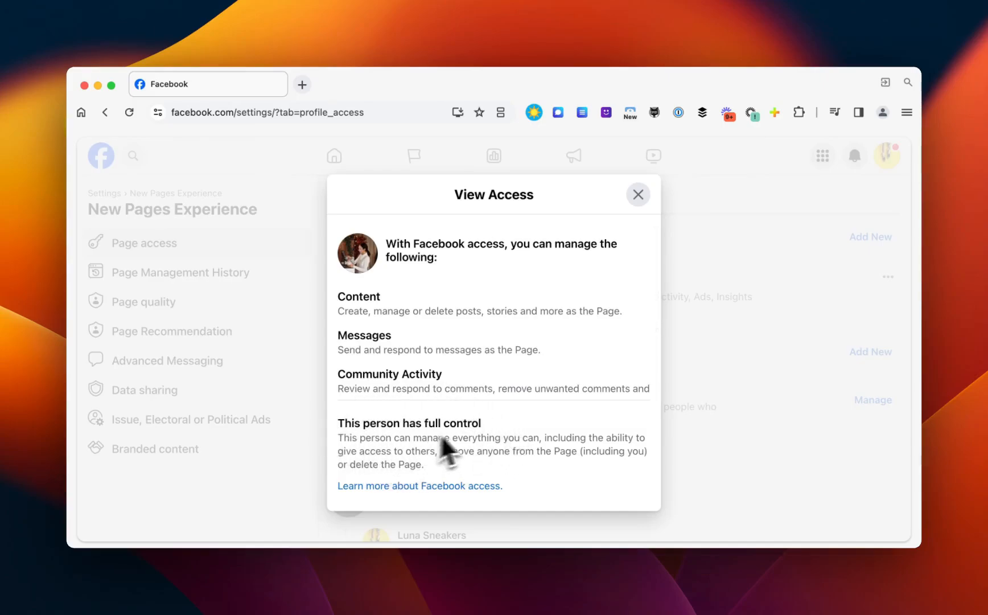
mouse_move(516, 430)
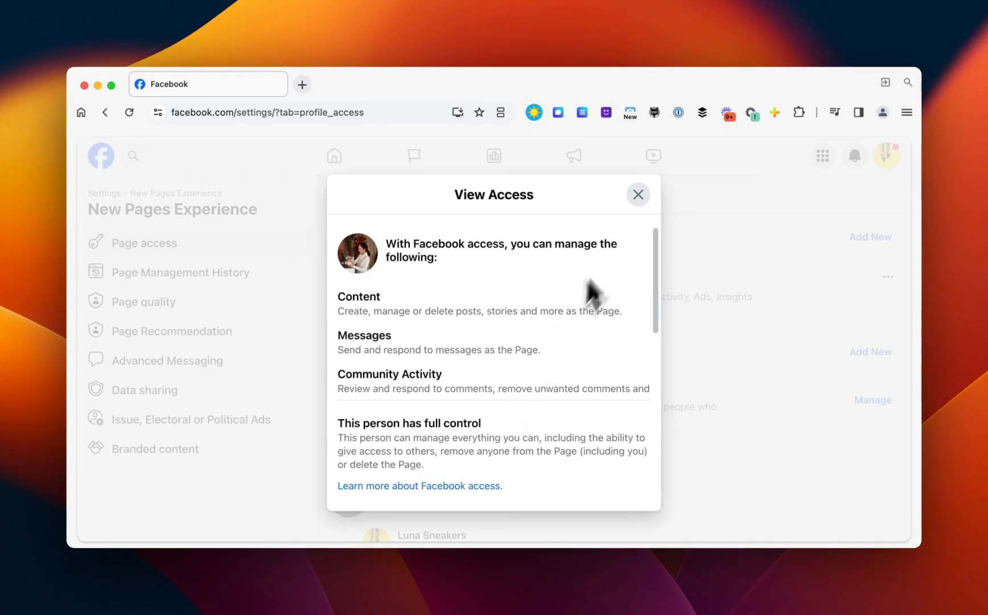
left_click(637, 194)
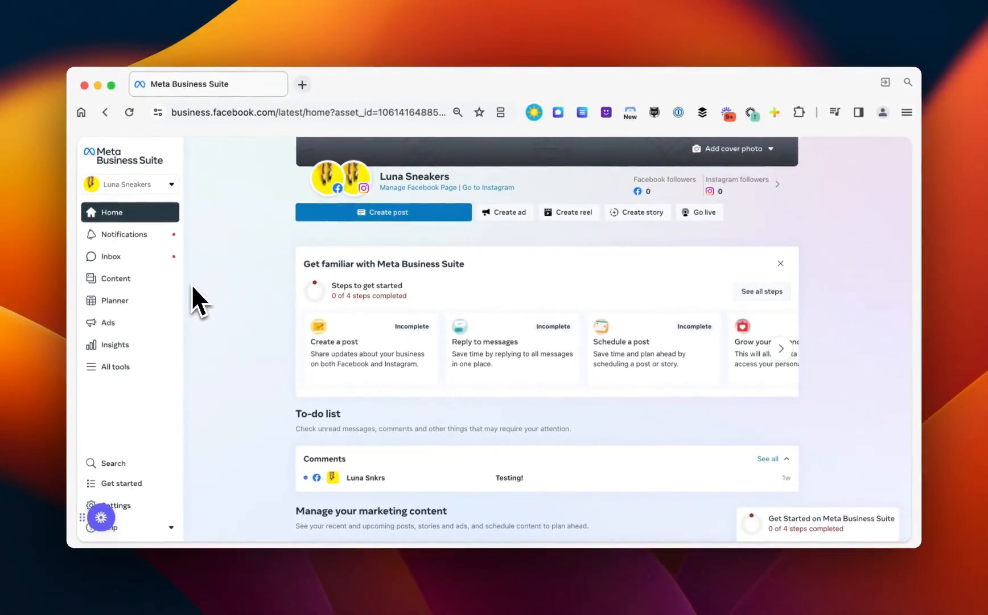
mouse_move(199, 217)
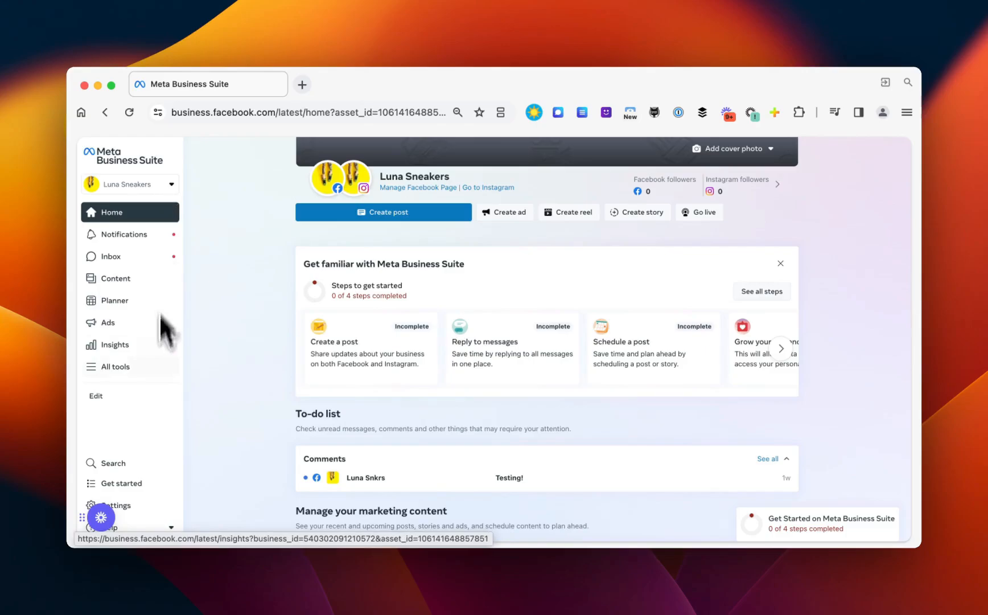
Open Business settings from the Business Suite sidebar to reach the People list.
left_click(115, 504)
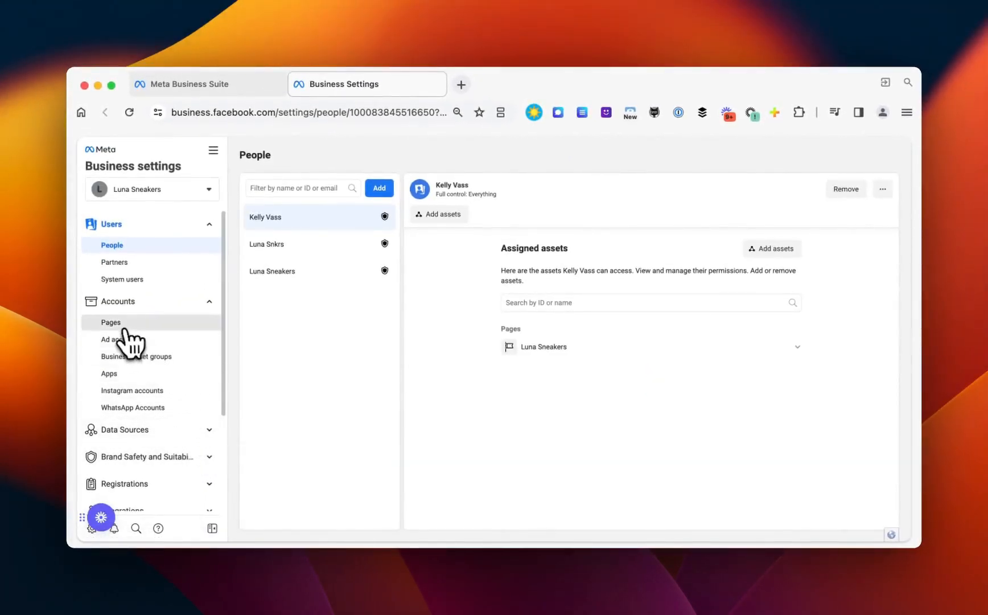
left_click(111, 323)
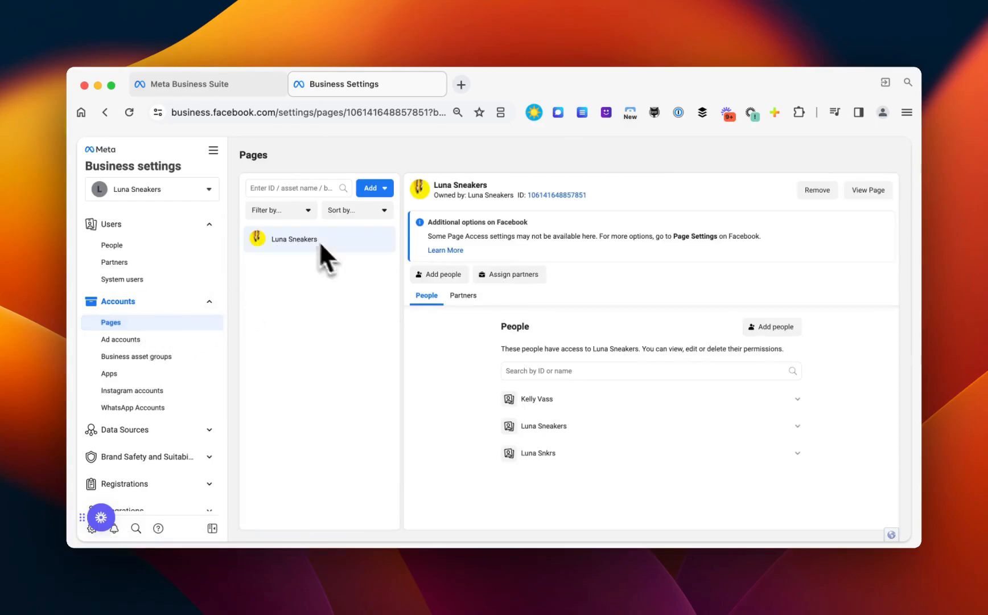
left_click(649, 453)
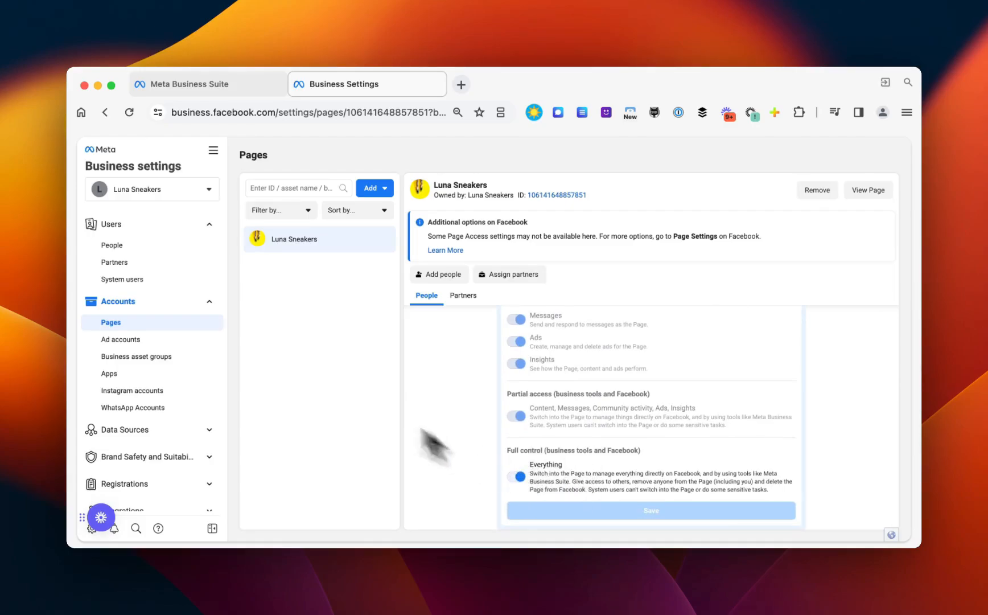
left_click(112, 245)
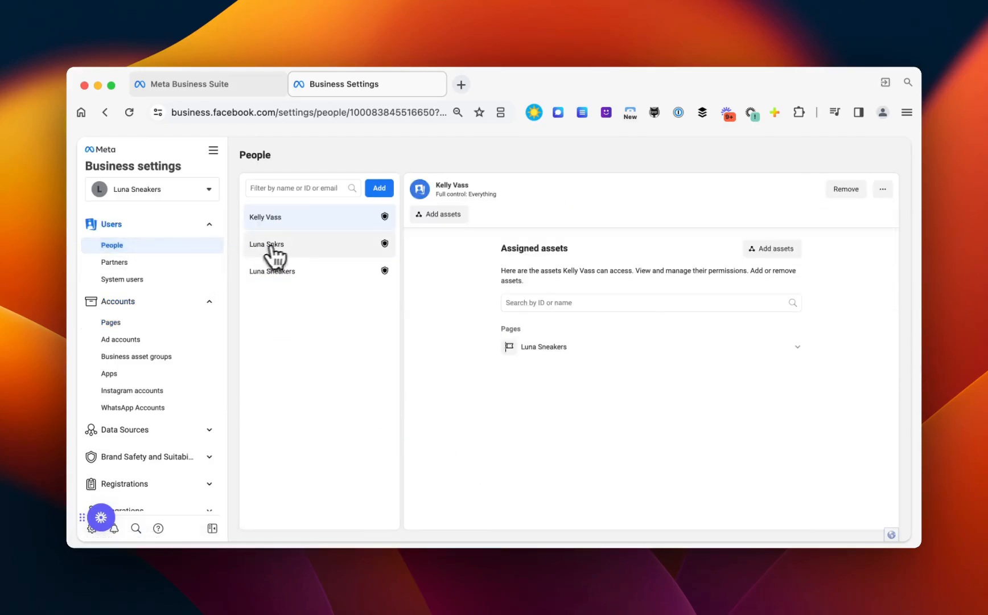
Select Luna Snkrs in People and expand the Luna Sneakers page permissions.
left_click(284, 244)
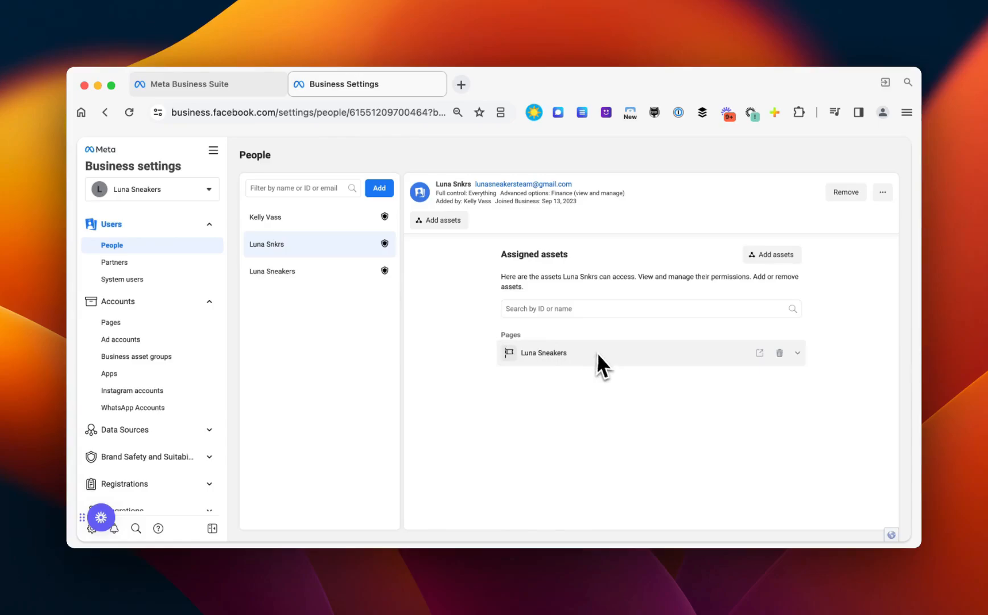
left_click(798, 353)
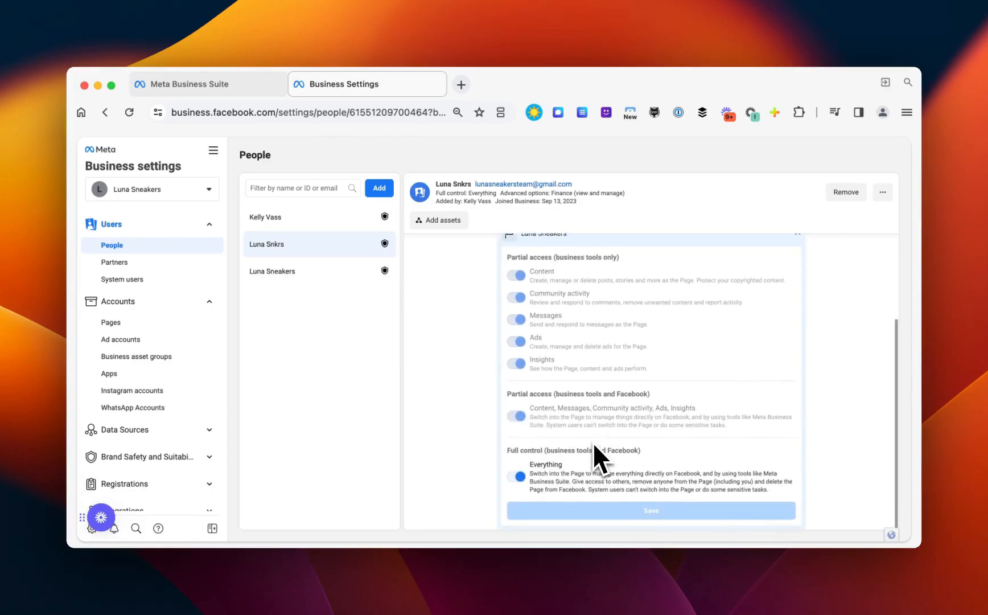